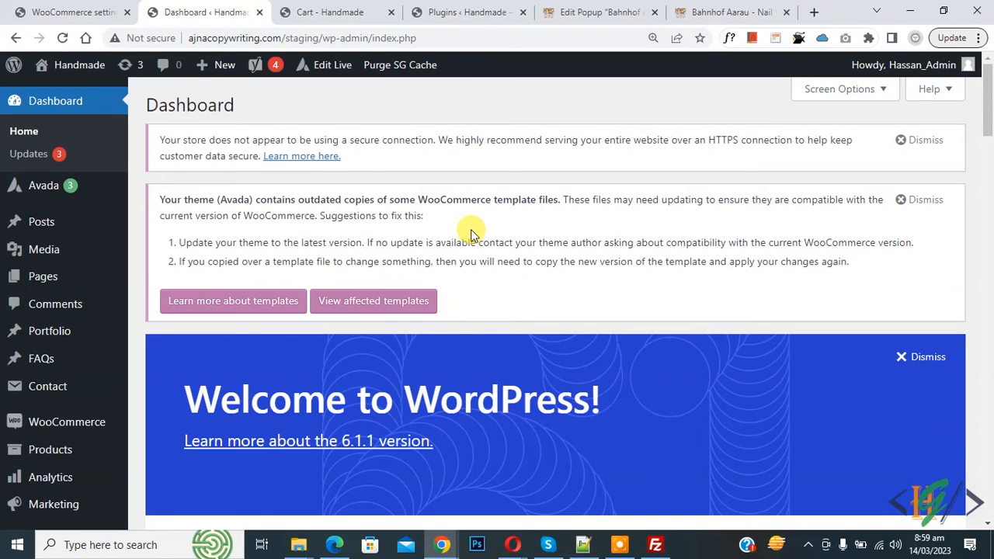
{"action": "mouse_move", "coordinate": [404, 168]}
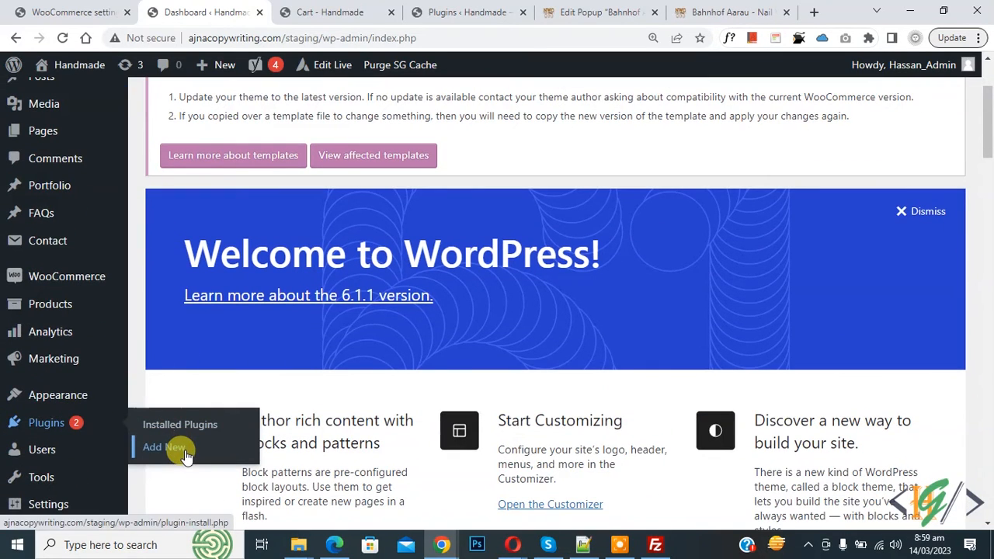
Step: Search the Add Plugins directory for "wp code" and confirm WPCode shows as Active
{"action": "left_click", "coordinate": [163, 448]}
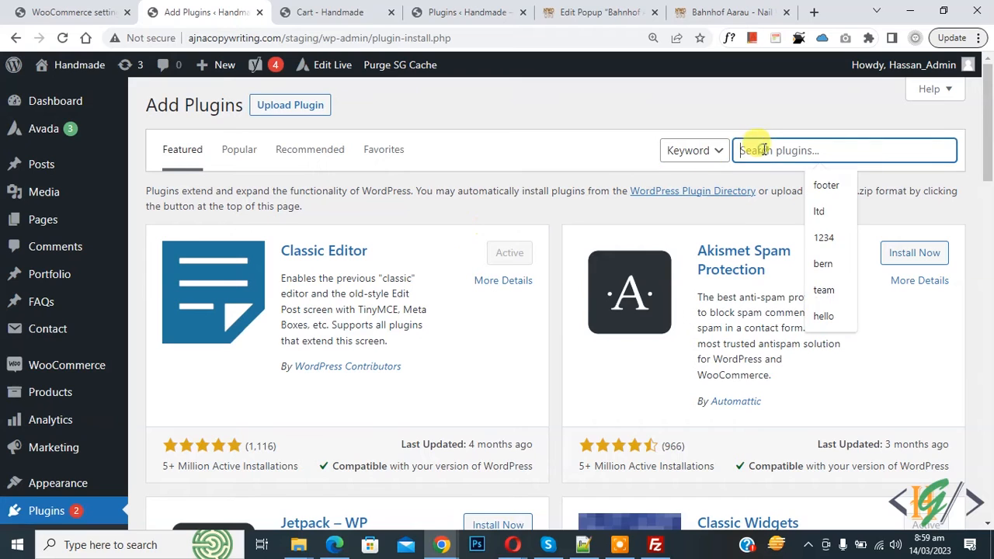
{"action": "type", "text": "wp code"}
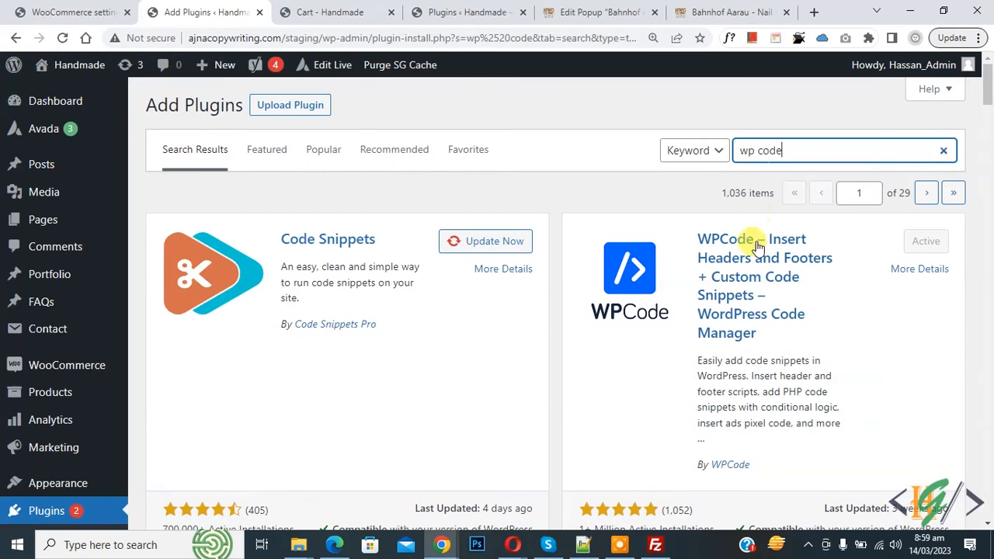
{"action": "mouse_move", "coordinate": [761, 276]}
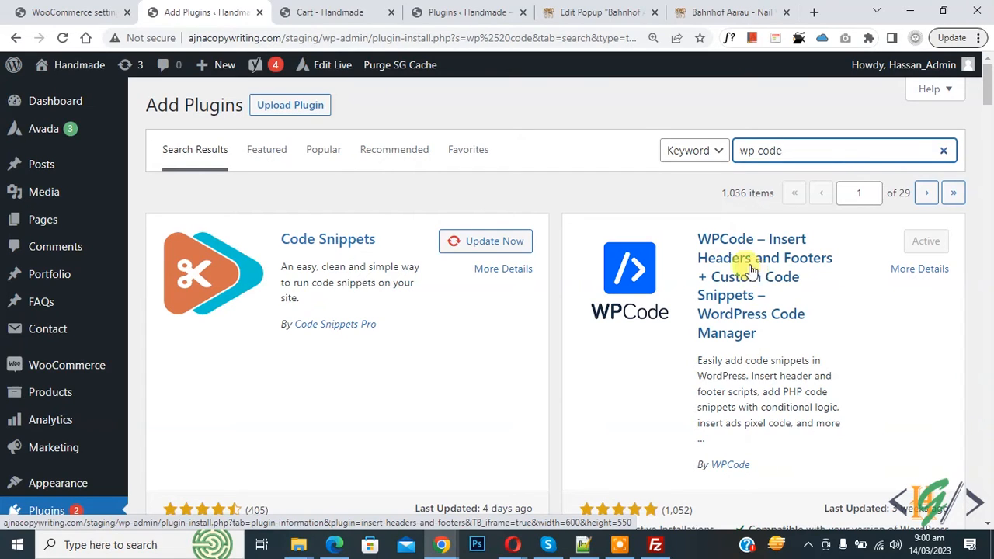
{"action": "scroll", "scroll_direction": "down", "scroll_amount": 3}
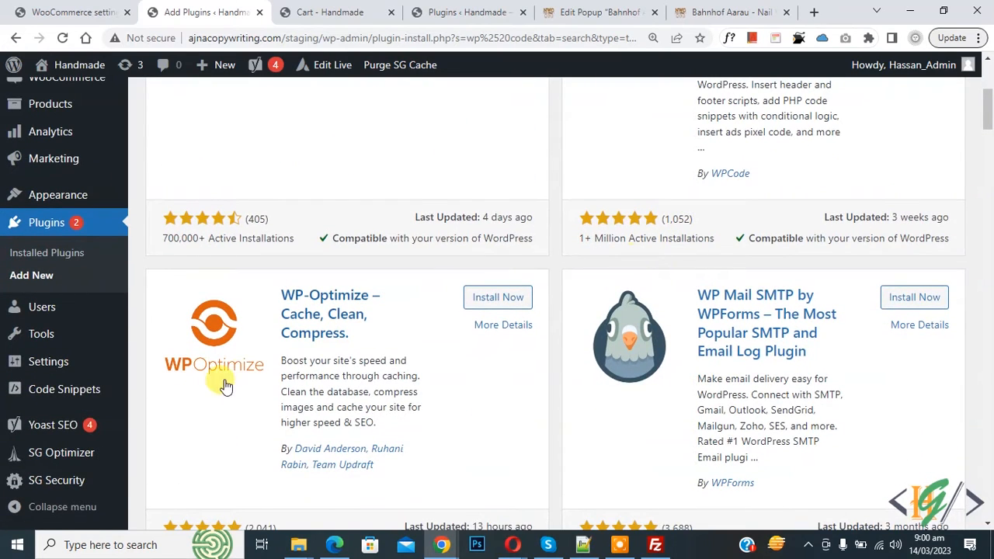
{"action": "mouse_move", "coordinate": [64, 388]}
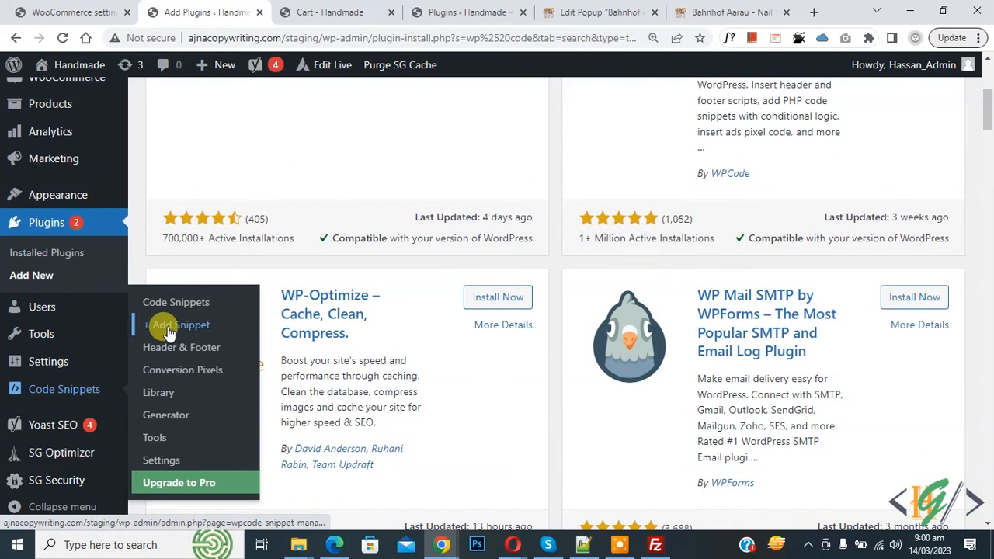
Step: Start a blank custom snippet in WPCode with Code Type set to PHP Snippet
{"action": "left_click", "coordinate": [180, 325]}
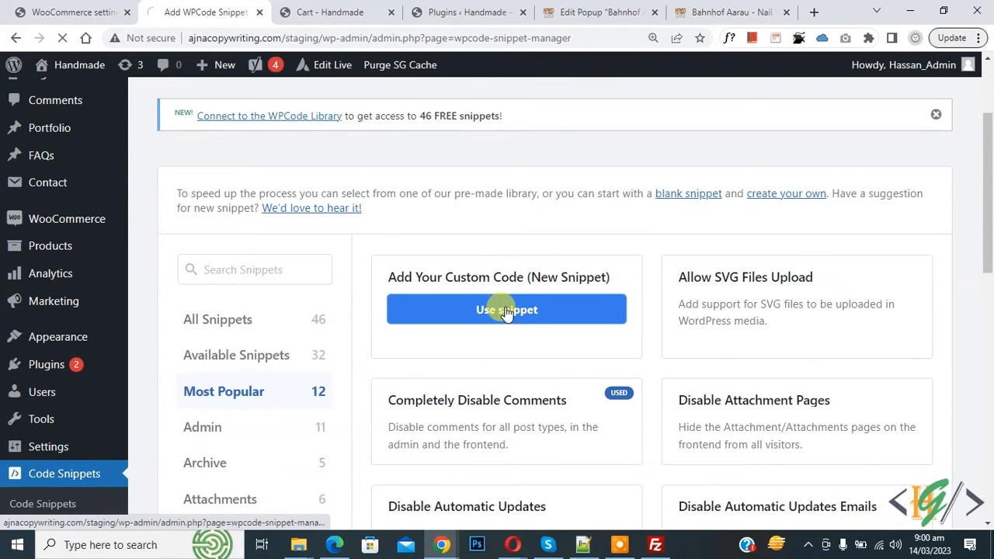
{"action": "left_click", "coordinate": [506, 309]}
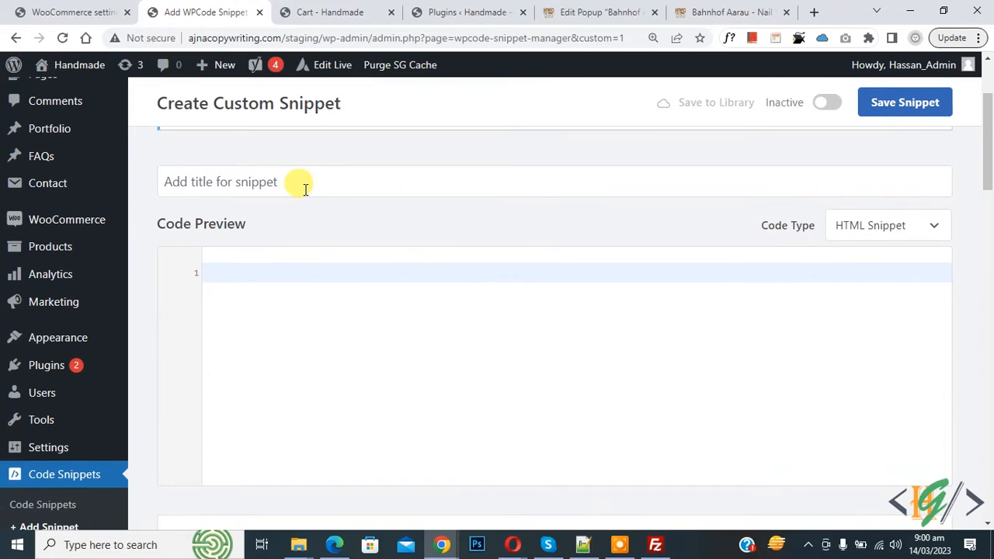
{"action": "mouse_move", "coordinate": [271, 233]}
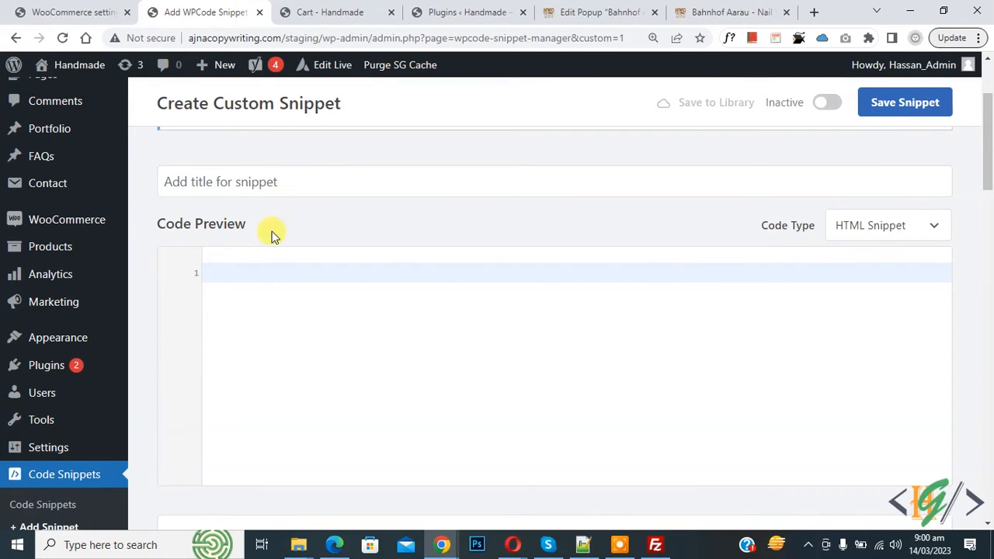
{"action": "left_click", "coordinate": [889, 225]}
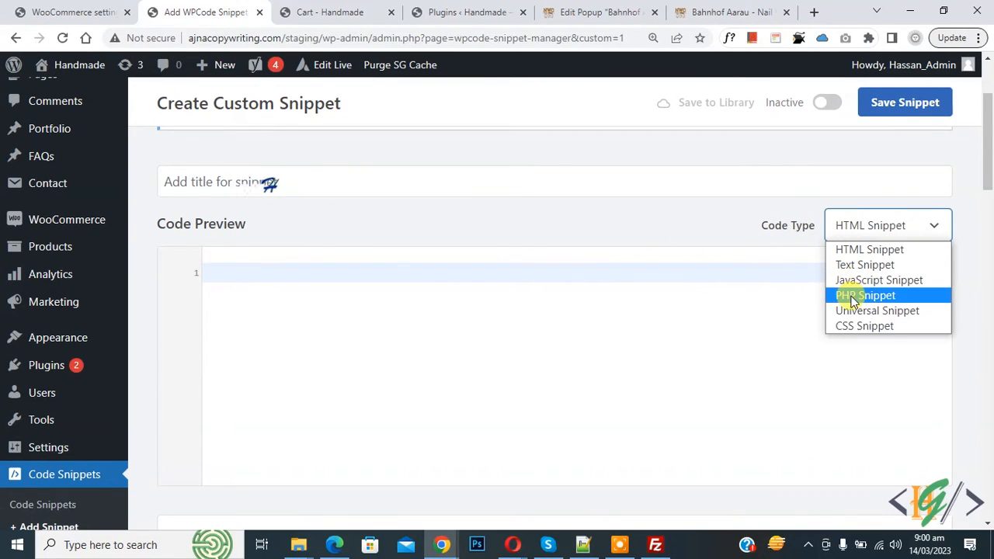
{"action": "left_click", "coordinate": [865, 295]}
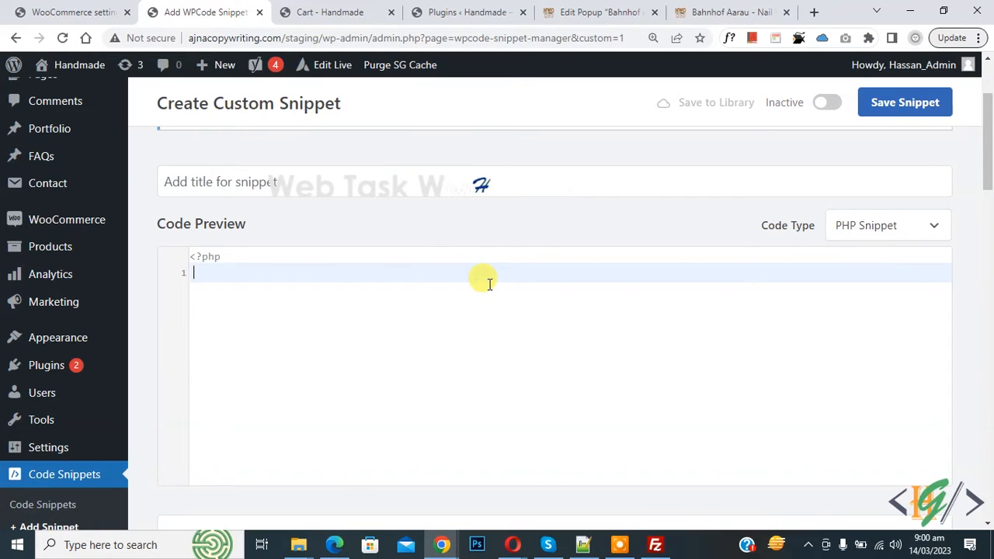
Step: Paste the woocommerce_email_after_order_table add_action code, set the snippet Active and save it
{"action": "type", "text": "add_action( 'woocommerce_email_after_order_table', 'wtwh_display_payment_type_name_emails', 15 );"}
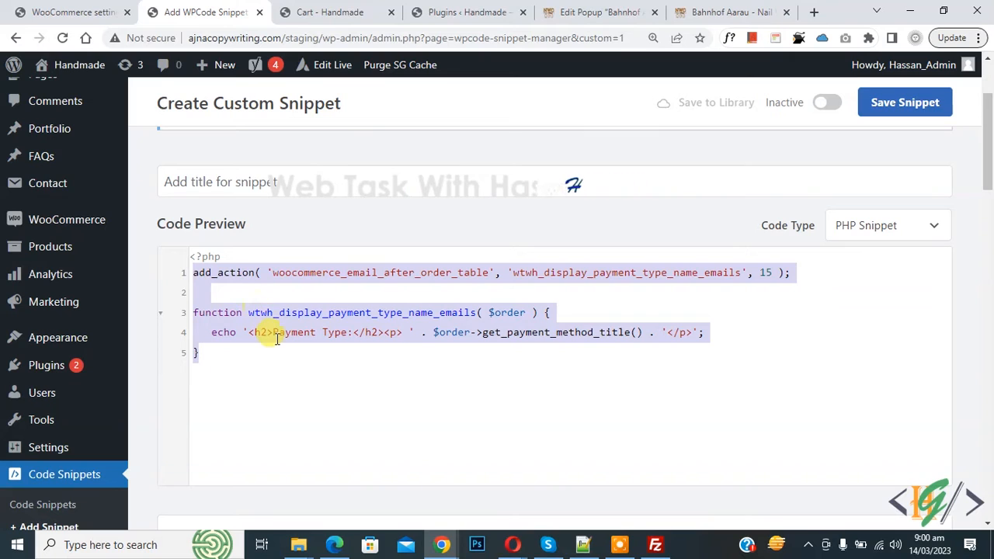
{"action": "left_click", "coordinate": [289, 332]}
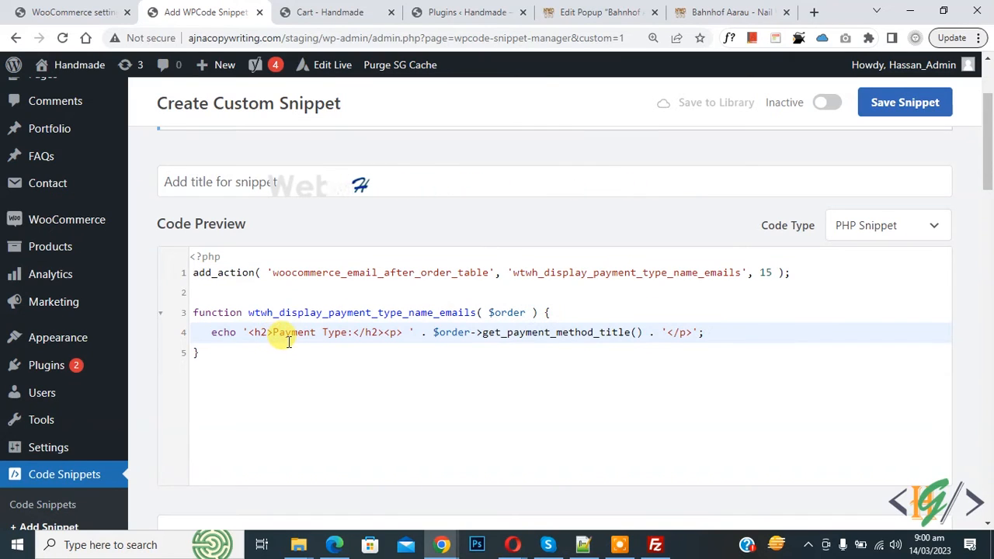
{"action": "double_click", "coordinate": [295, 332]}
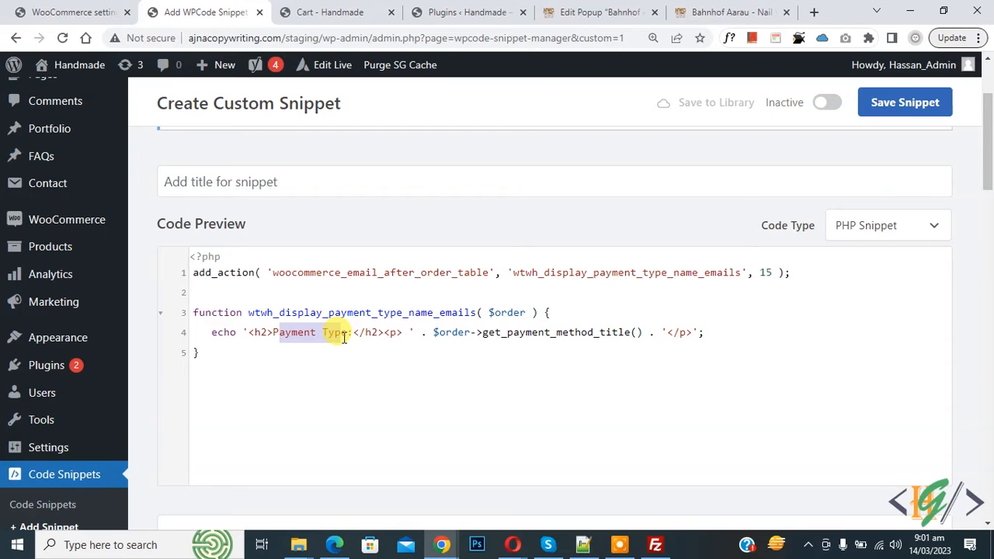
{"action": "scroll", "scroll_direction": "down", "scroll_amount": 3}
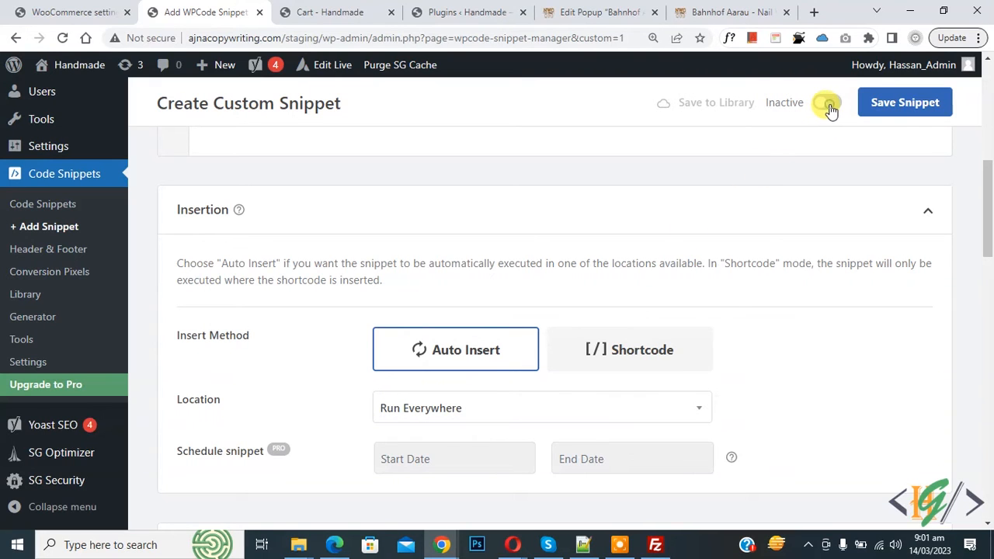
{"action": "left_click", "coordinate": [826, 103]}
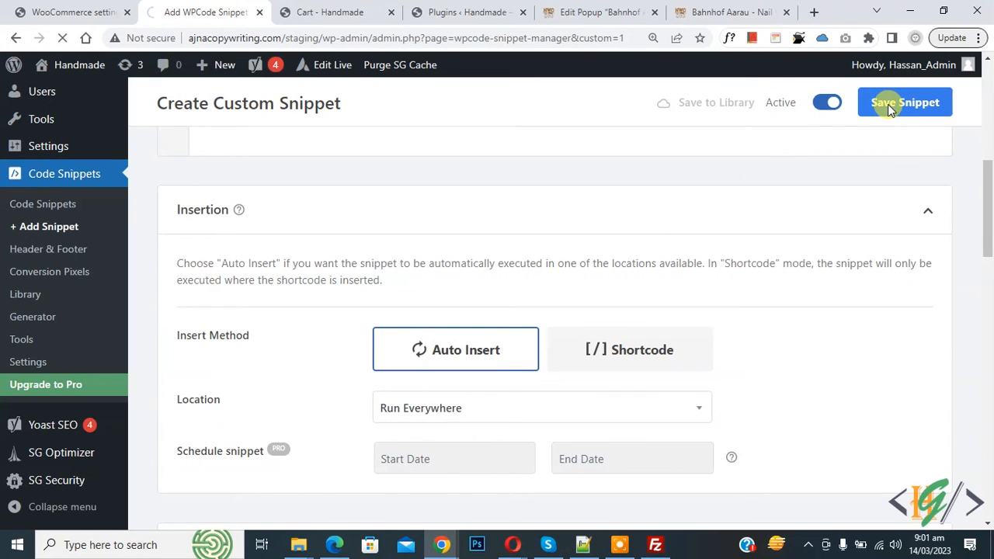
{"action": "left_click", "coordinate": [904, 102]}
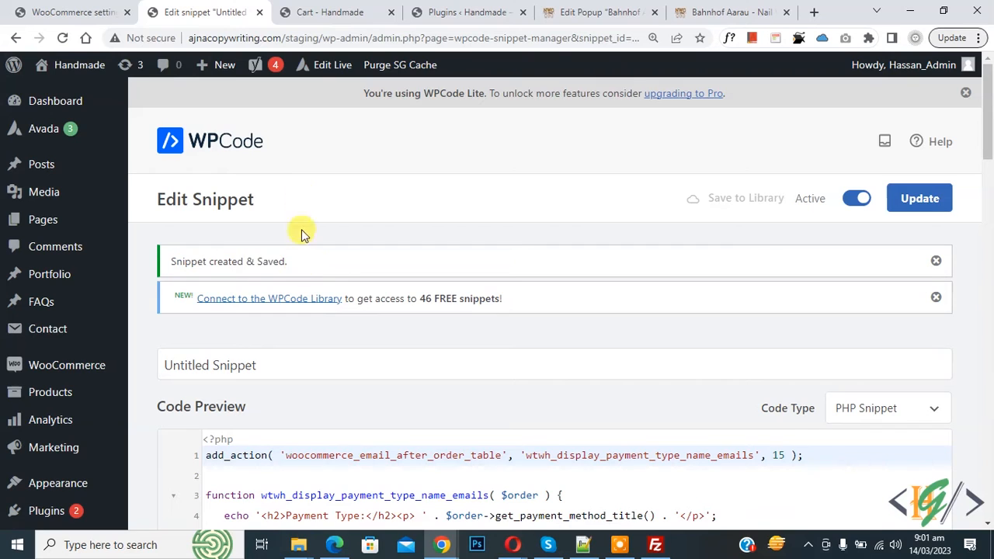
Step: Check out the cart and place the order with Cash on delivery from Review & Payment
{"action": "left_click", "coordinate": [326, 12]}
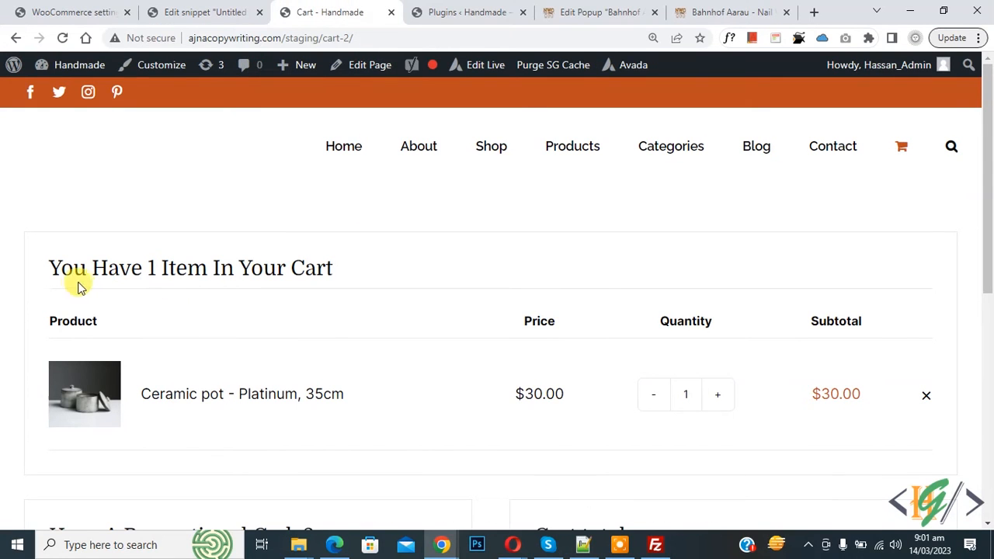
{"action": "mouse_move", "coordinate": [438, 274]}
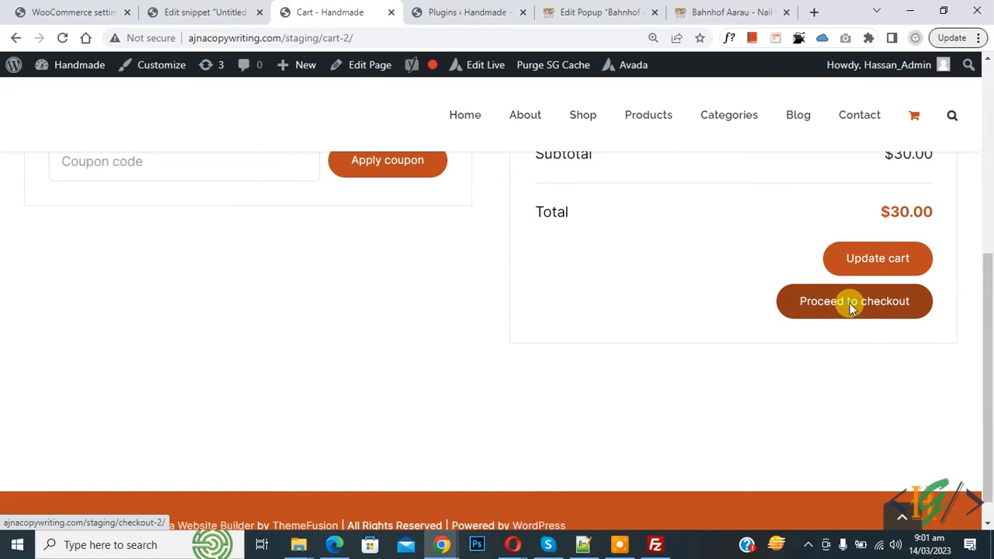
{"action": "left_click", "coordinate": [854, 301]}
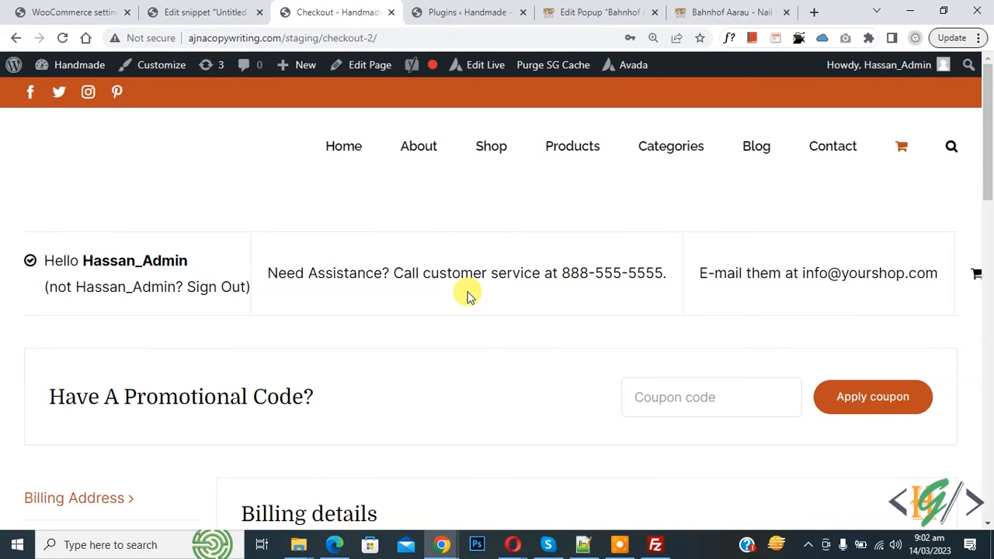
{"action": "scroll", "scroll_direction": "down", "scroll_amount": 3}
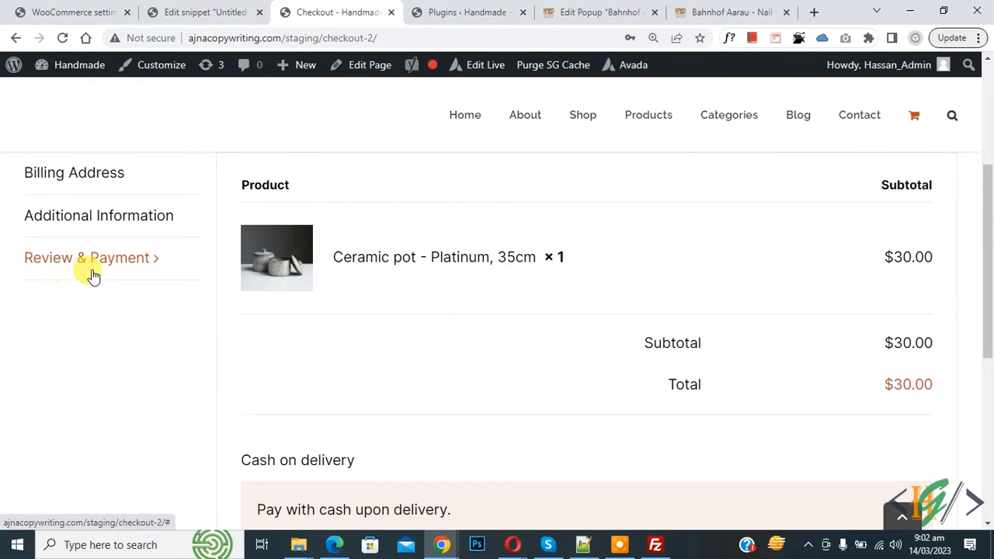
{"action": "scroll", "scroll_direction": "down", "scroll_amount": 3}
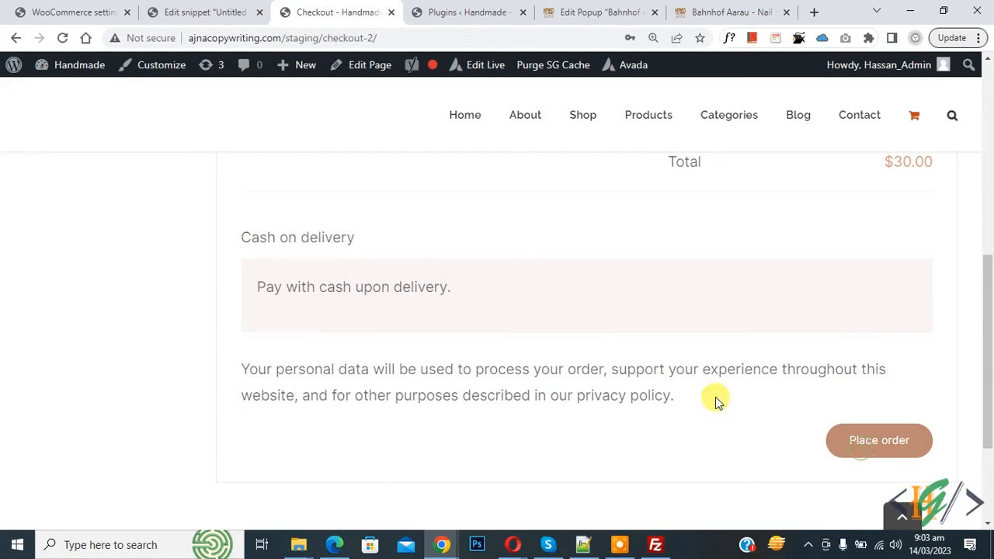
{"action": "left_click", "coordinate": [879, 441]}
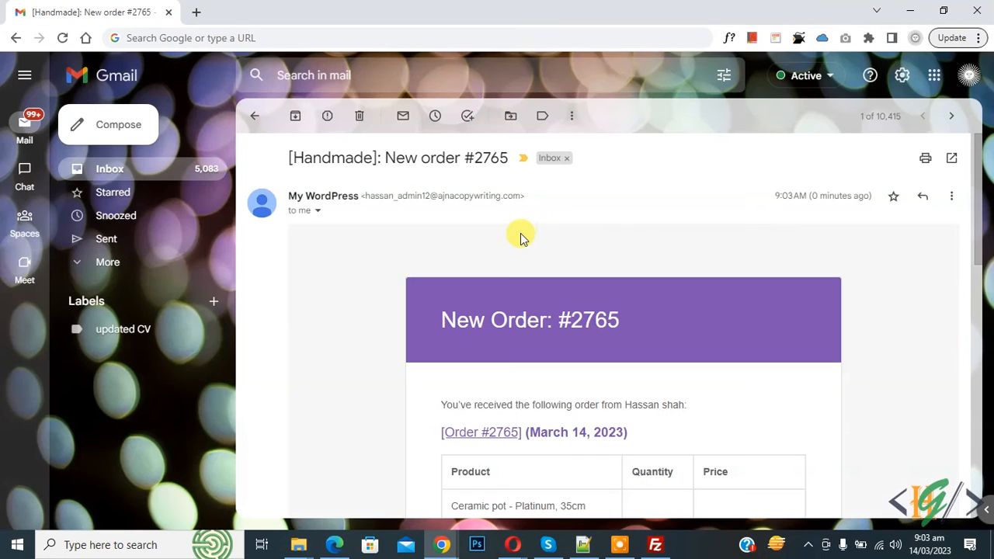
Step: Scroll the new-order email down to the Payment Type: Cash on delivery line
{"action": "scroll", "scroll_direction": "down", "scroll_amount": 3}
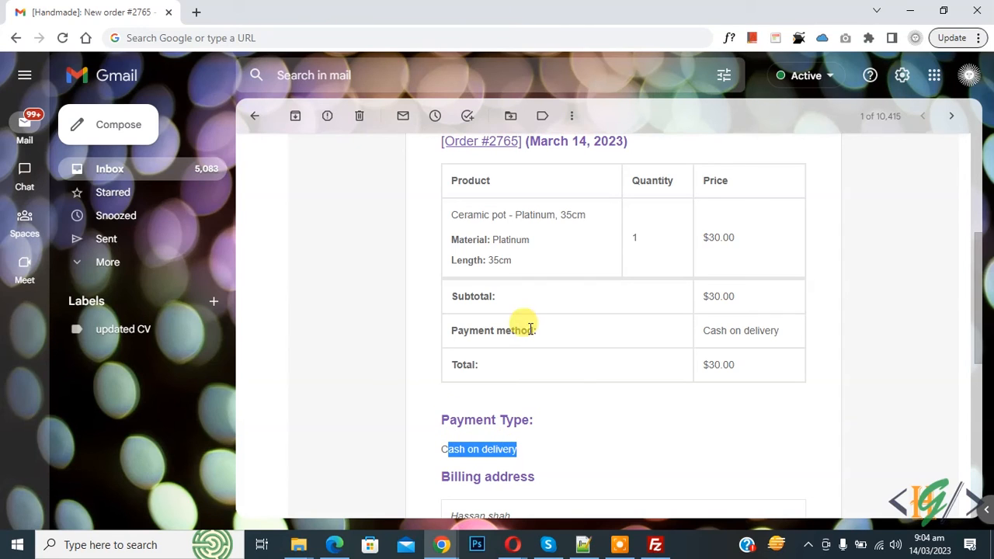
{"action": "mouse_move", "coordinate": [509, 435]}
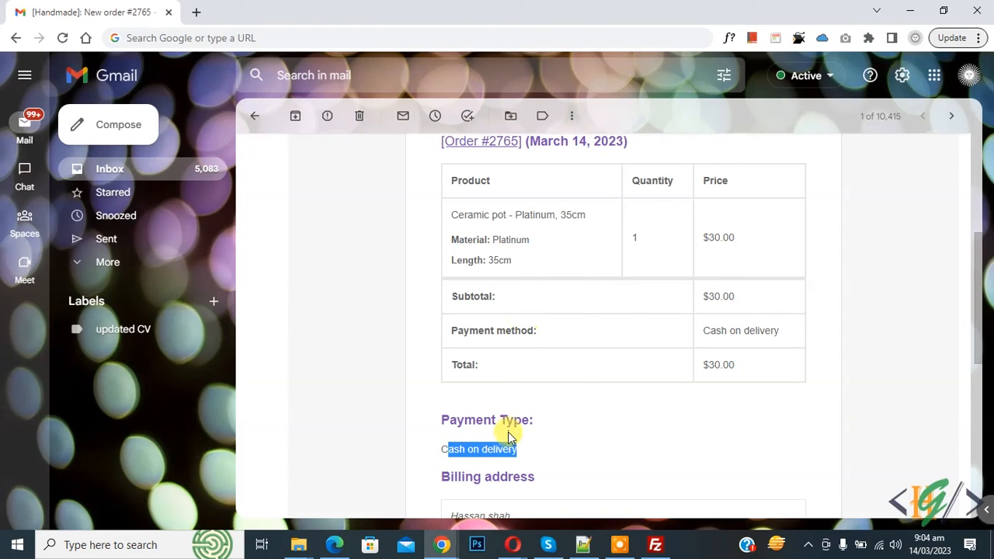
{"action": "mouse_move", "coordinate": [543, 410]}
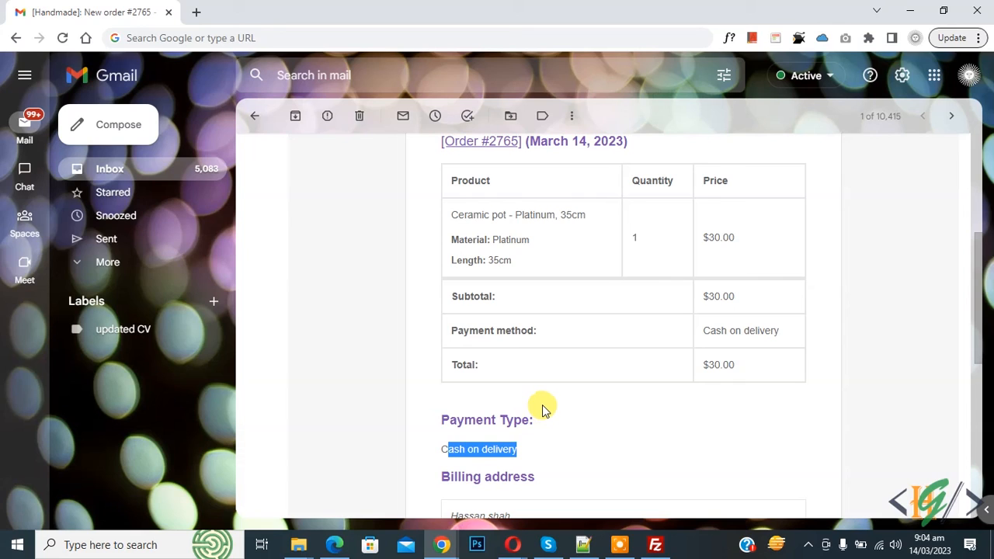